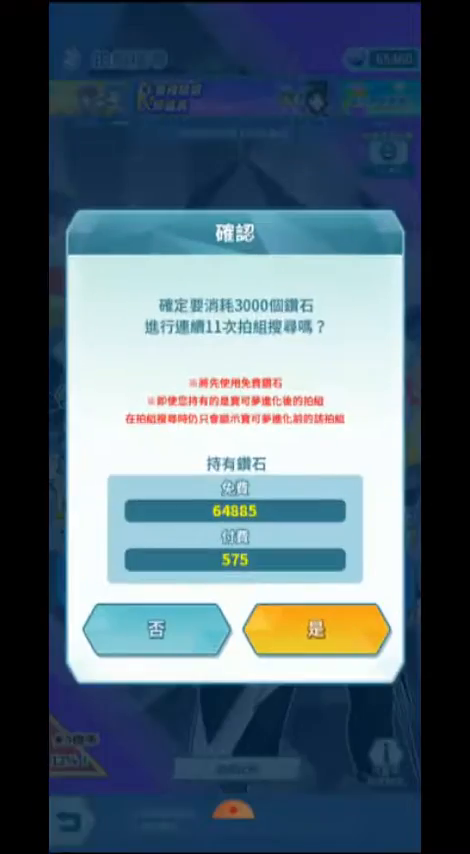
Step: Confirm the 3000-gem 11x scout so the reveal animation starts
{"action": "left_click", "coordinate": [312, 632]}
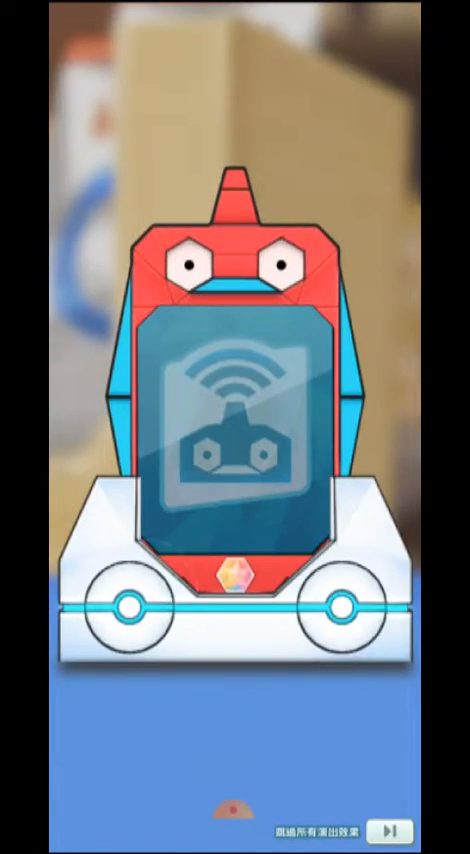
Step: Skip scout reveal animations until the next confirmation shows 55885 free gems
{"action": "left_click", "coordinate": [392, 830]}
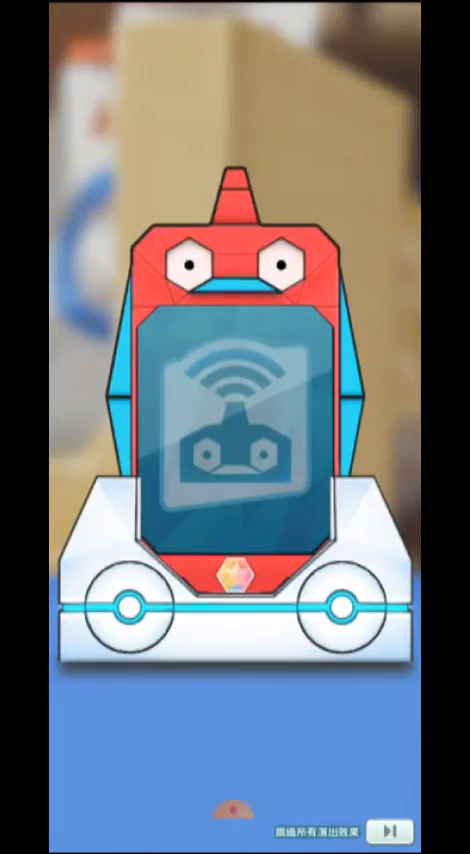
{"action": "left_click", "coordinate": [392, 830]}
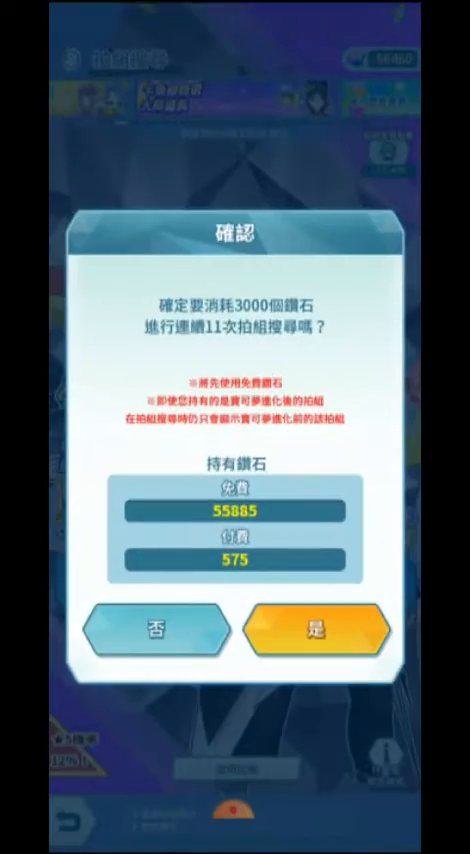
Step: Confirm two more 3000-gem 11x scouts, reaching the results grid with 47460 gems left
{"action": "left_click", "coordinate": [312, 628]}
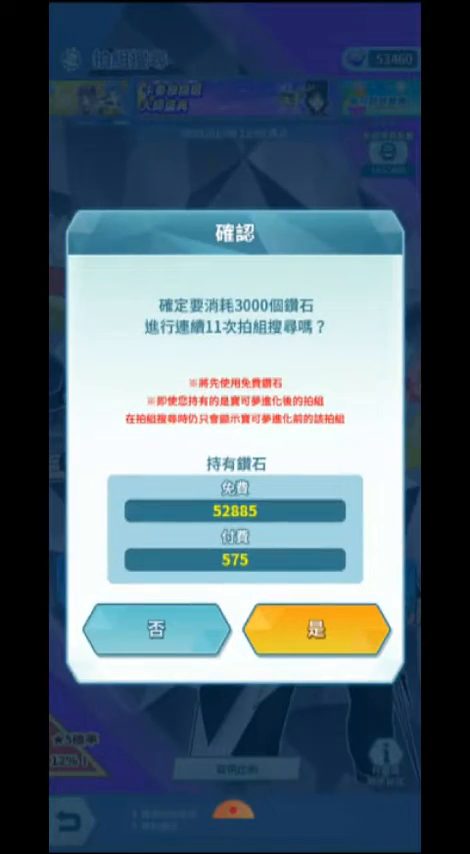
{"action": "left_click", "coordinate": [308, 630]}
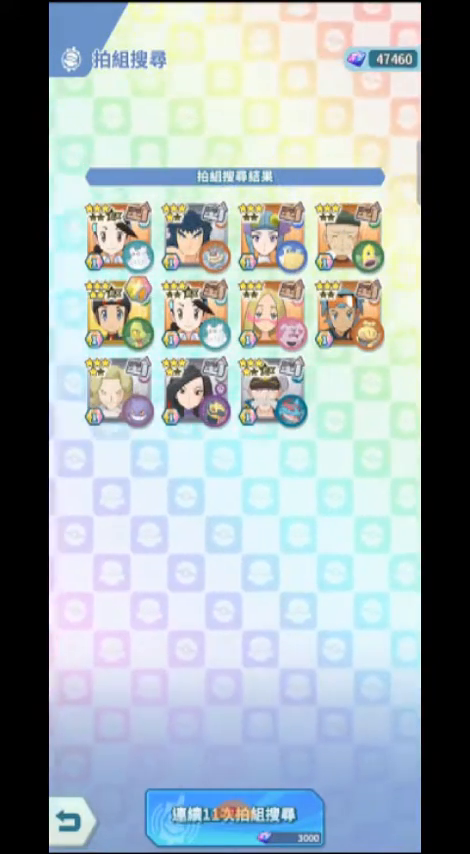
Step: Repeat 11x scouts from the results until gems reach 32460 and the Greninja banner returns
{"action": "left_click", "coordinate": [234, 812]}
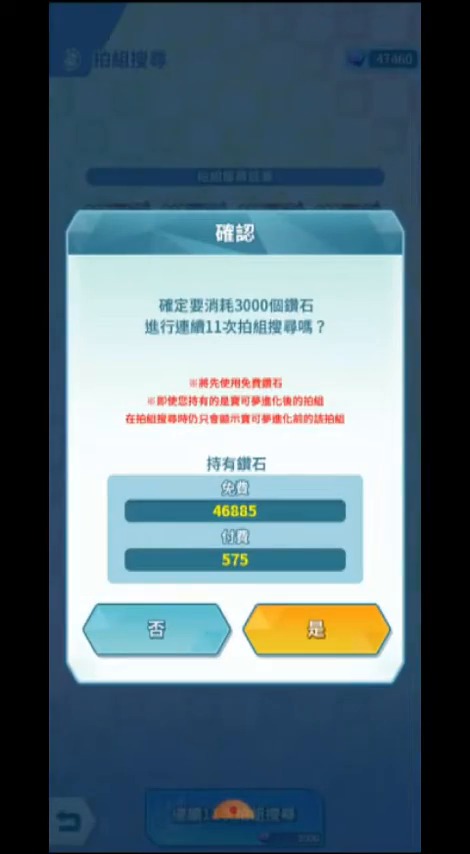
{"action": "left_click", "coordinate": [314, 628]}
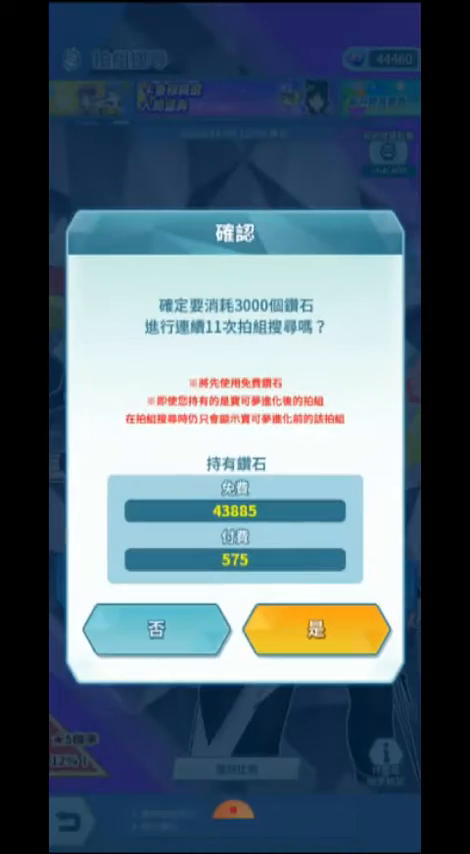
{"action": "left_click", "coordinate": [308, 630]}
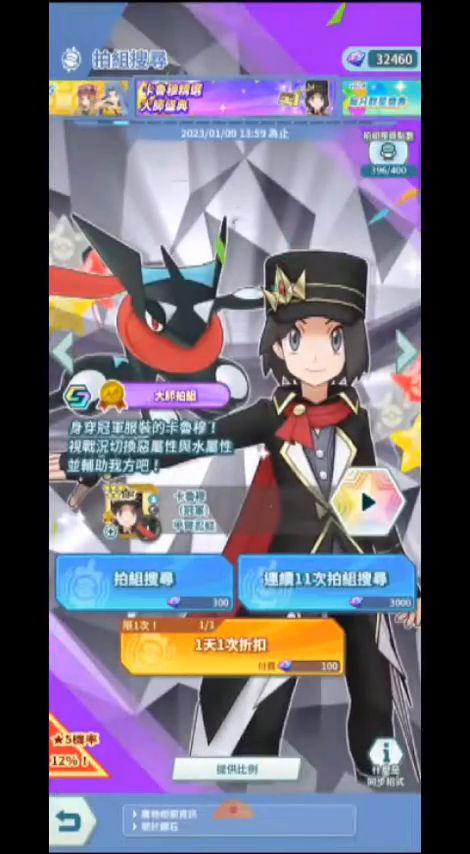
Step: Run single scouts with 100 paid gems until the scout-points-full notice appears
{"action": "left_click", "coordinate": [132, 580]}
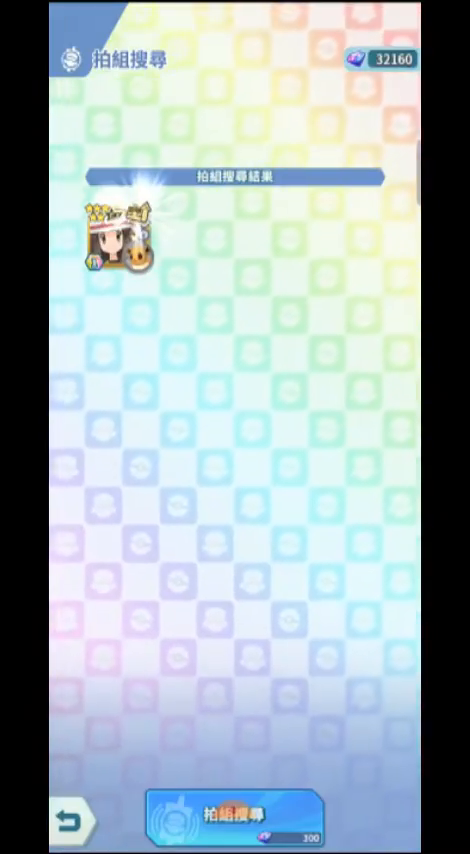
{"action": "left_click", "coordinate": [236, 832]}
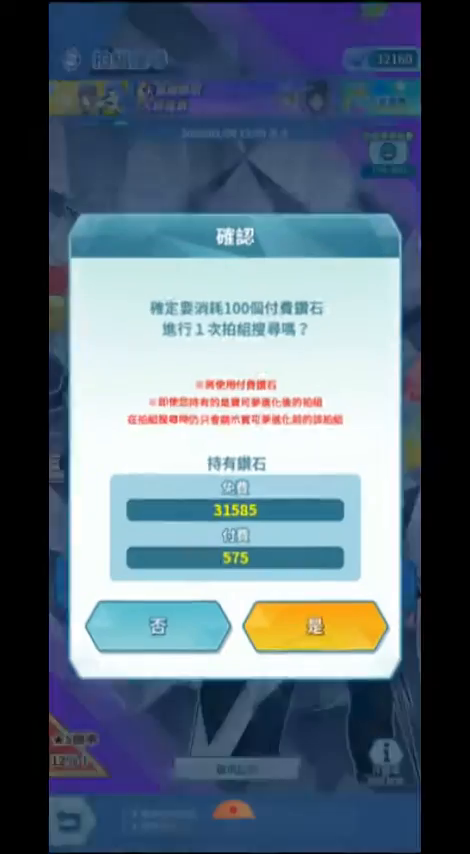
{"action": "left_click", "coordinate": [320, 628]}
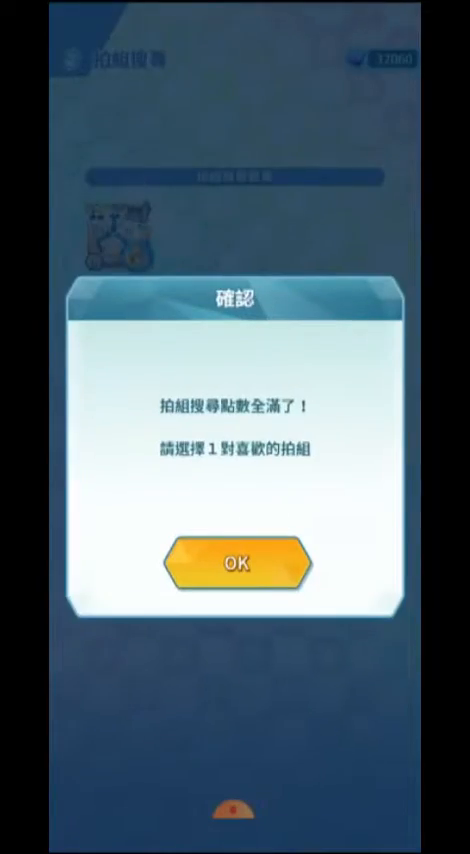
Step: Pick a sync pair from the scout-point selection list, confirm redemption, and skip its arrival animation
{"action": "left_click", "coordinate": [234, 564]}
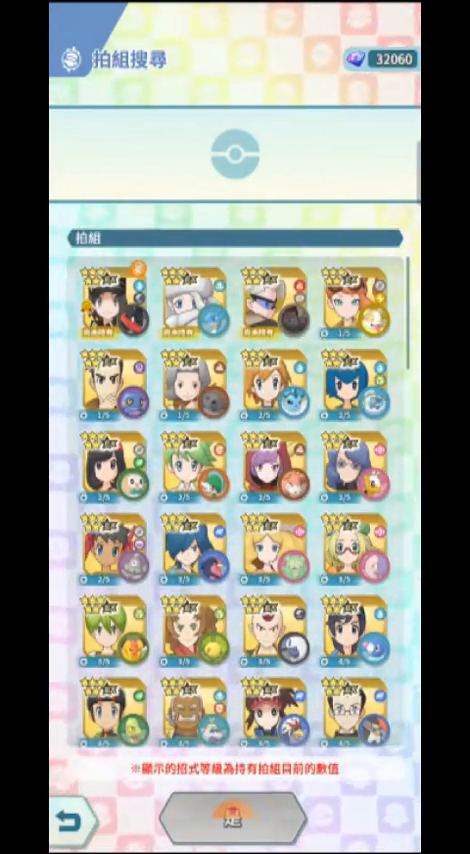
{"action": "left_click", "coordinate": [102, 302]}
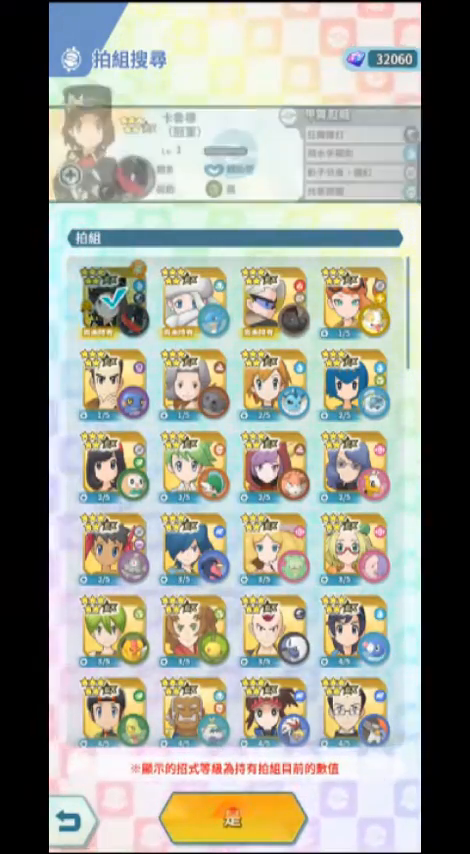
{"action": "left_click", "coordinate": [236, 814]}
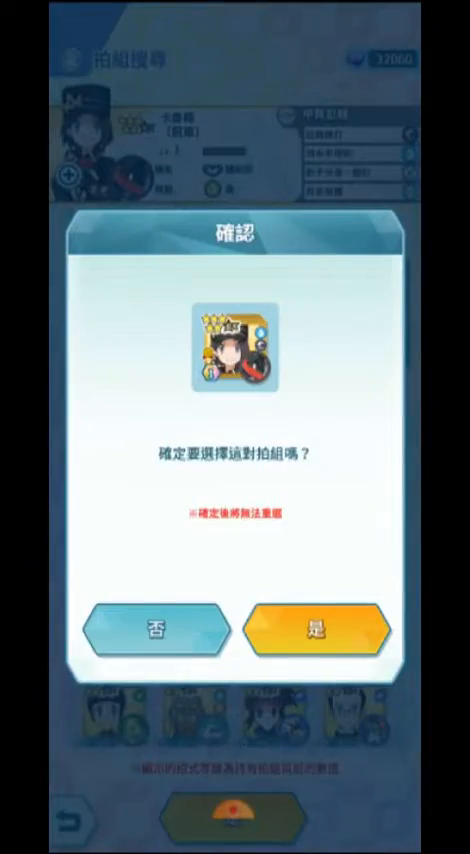
{"action": "left_click", "coordinate": [312, 630]}
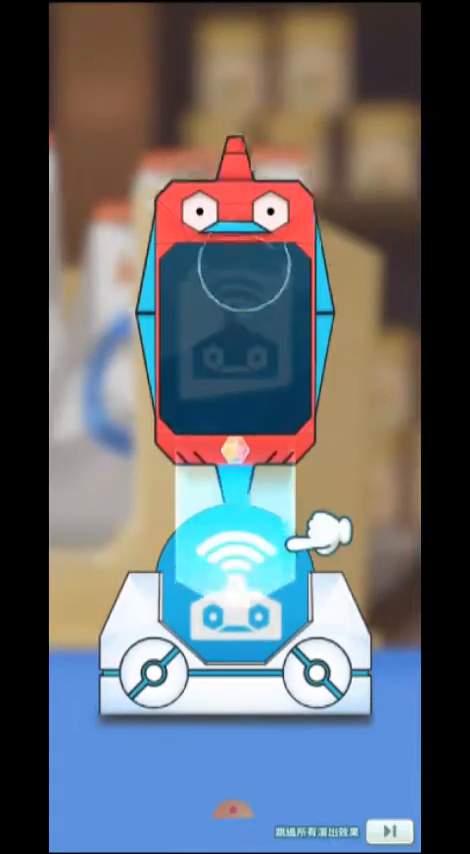
{"action": "left_click", "coordinate": [238, 560]}
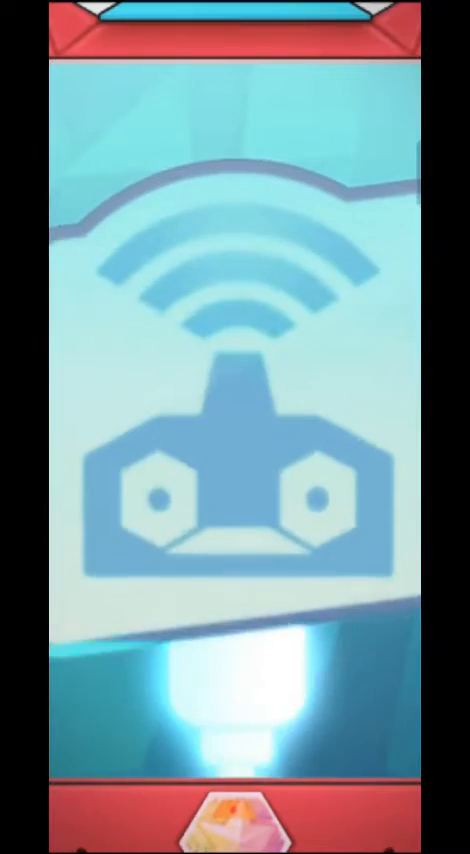